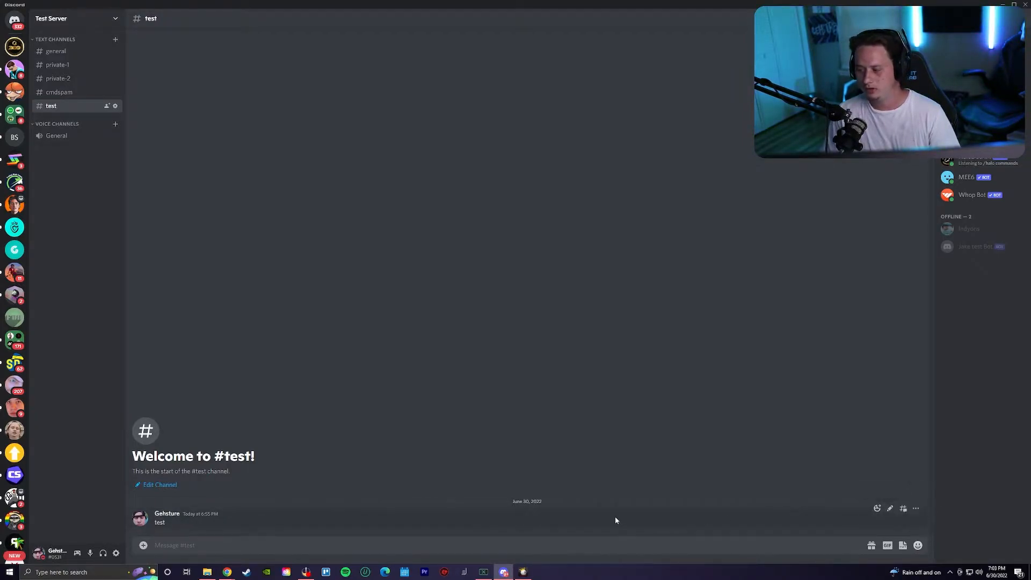
# - Start and cancel a reply to the 'test' message, then delete that message
pyautogui.click(915, 507)
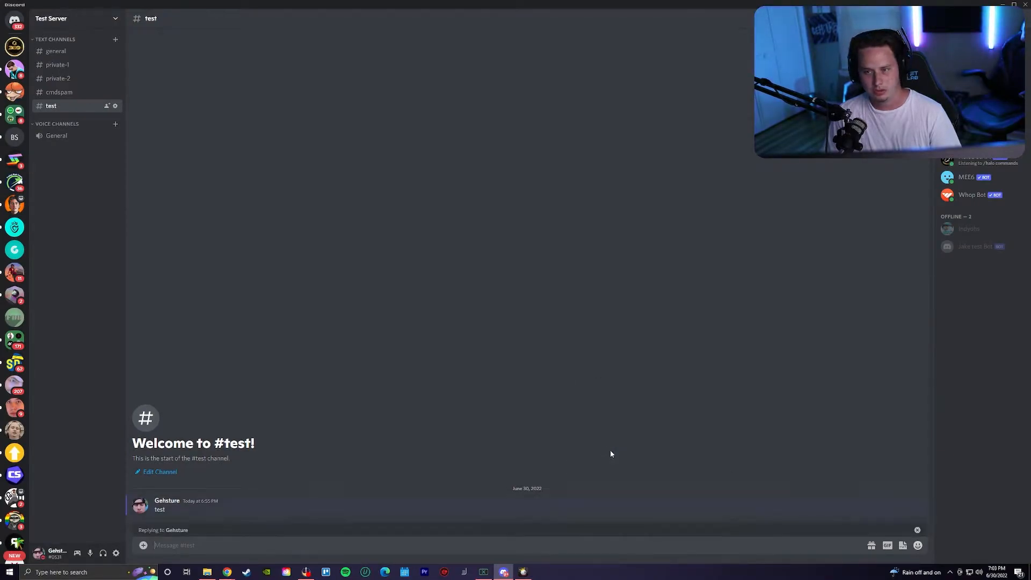
pyautogui.click(917, 530)
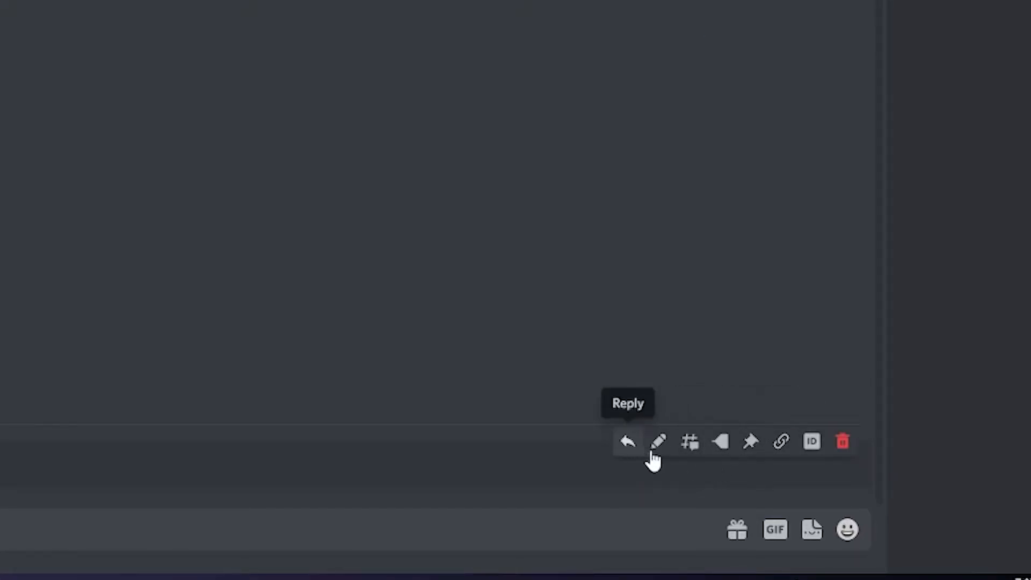
pyautogui.moveTo(842, 463)
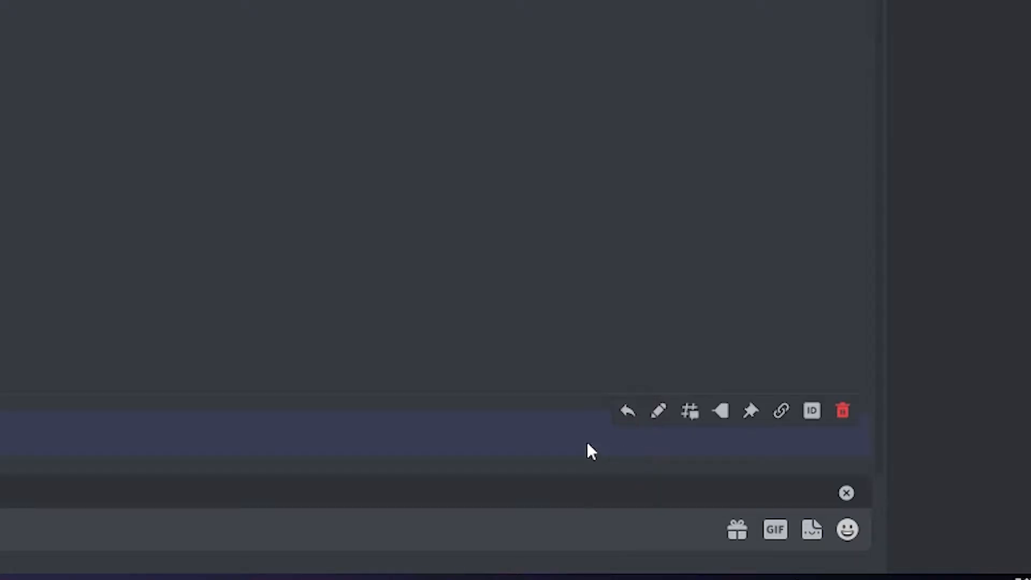
pyautogui.rightClick(592, 450)
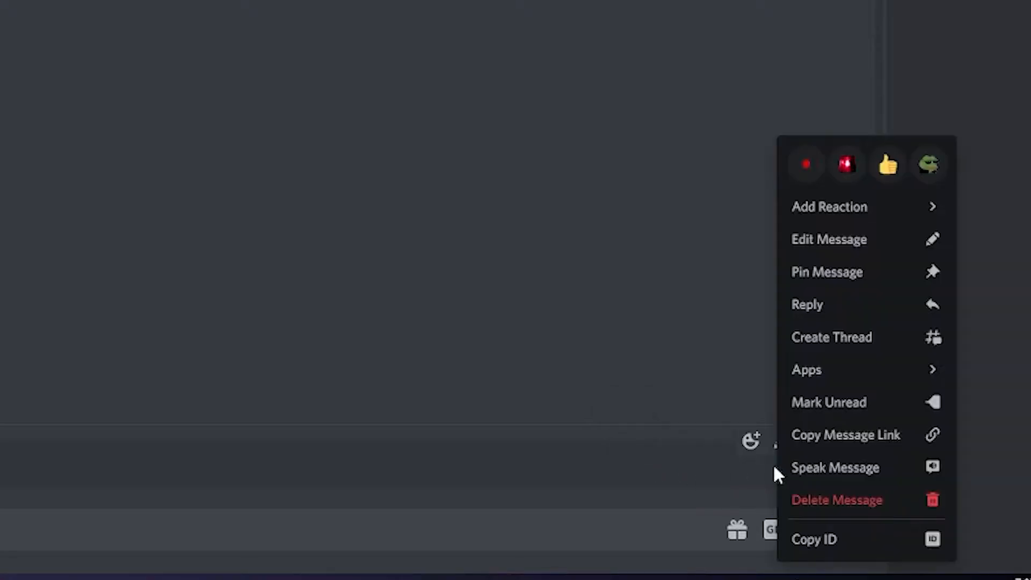
pyautogui.click(837, 501)
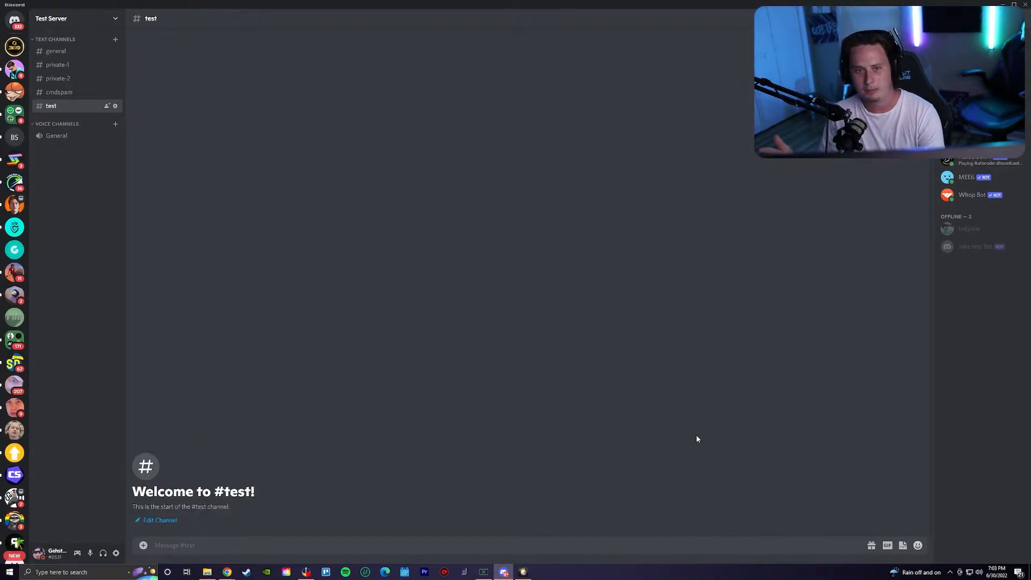
# - Insert a #general channel link in the message and enable Developer Mode in Advanced settings
pyautogui.write('#')
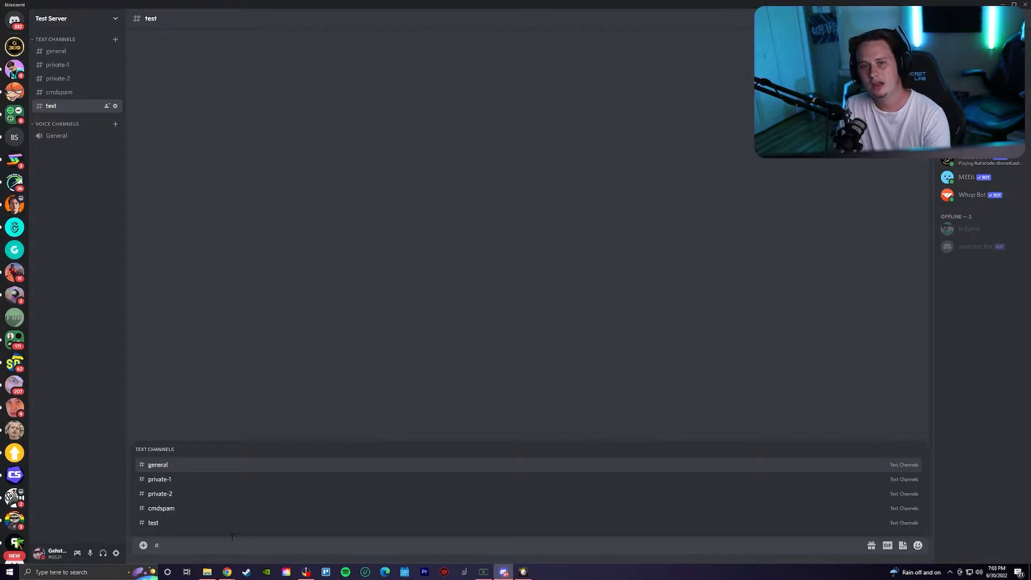
pyautogui.click(158, 464)
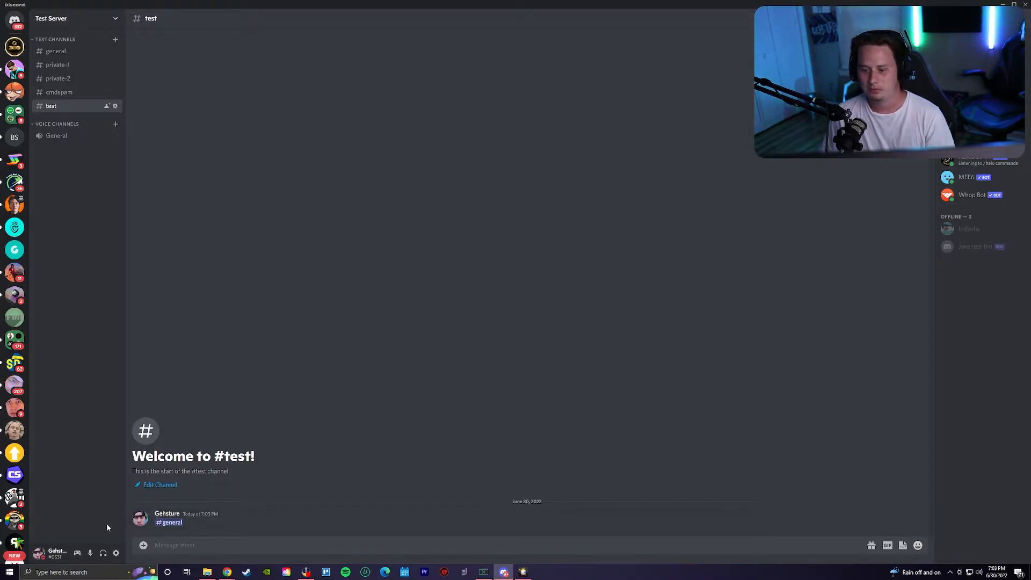
pyautogui.click(116, 553)
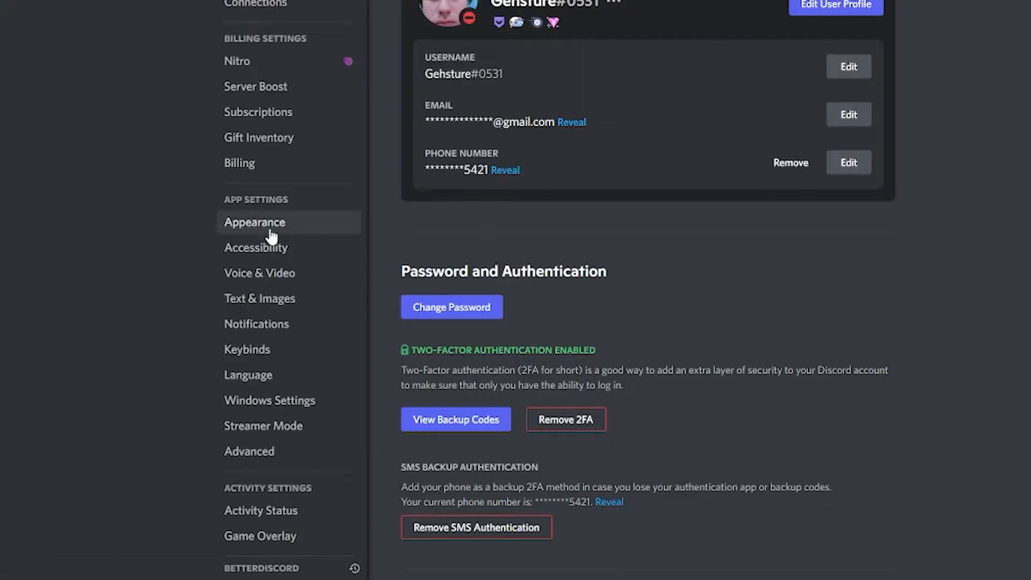
pyautogui.click(249, 451)
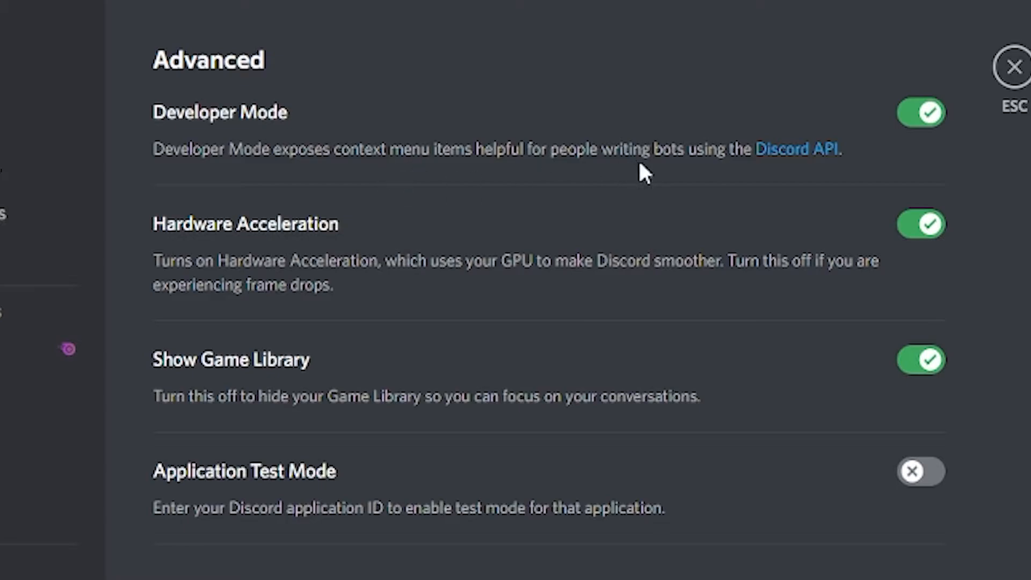
pyautogui.moveTo(1013, 65)
pyautogui.write('#')
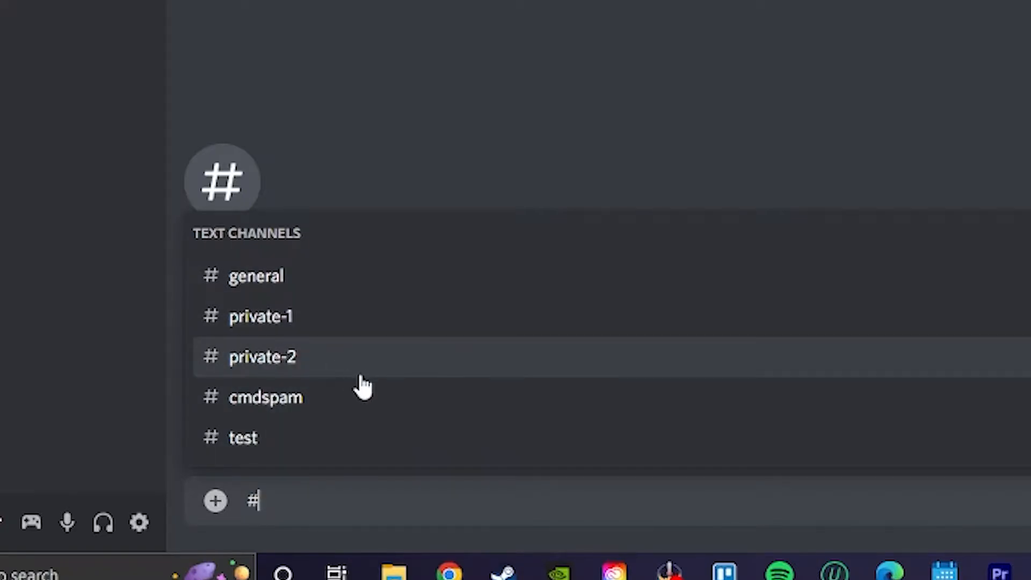
pyautogui.click(243, 438)
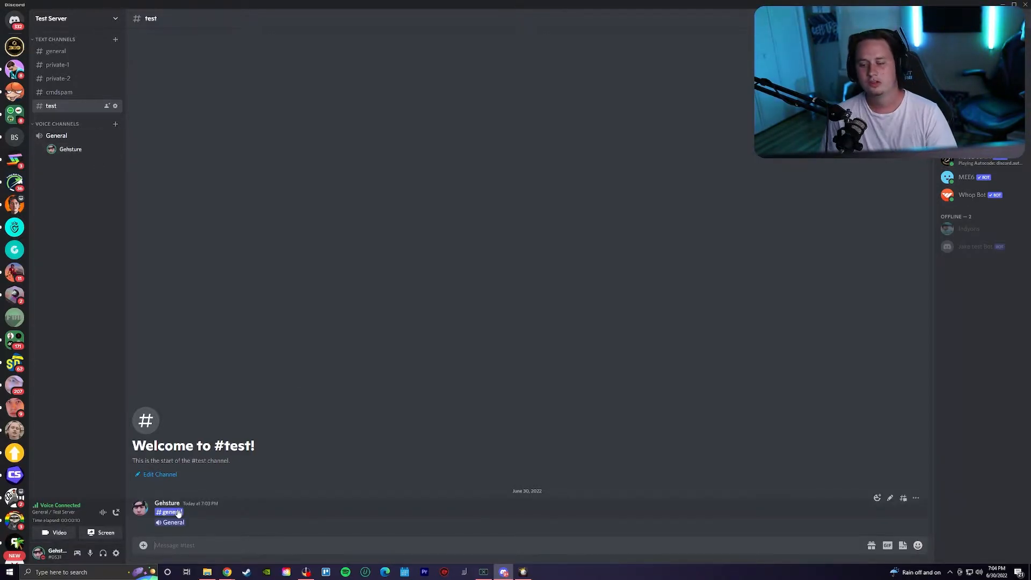
# - Jump to #general through its link, then go back to #test
pyautogui.click(56, 50)
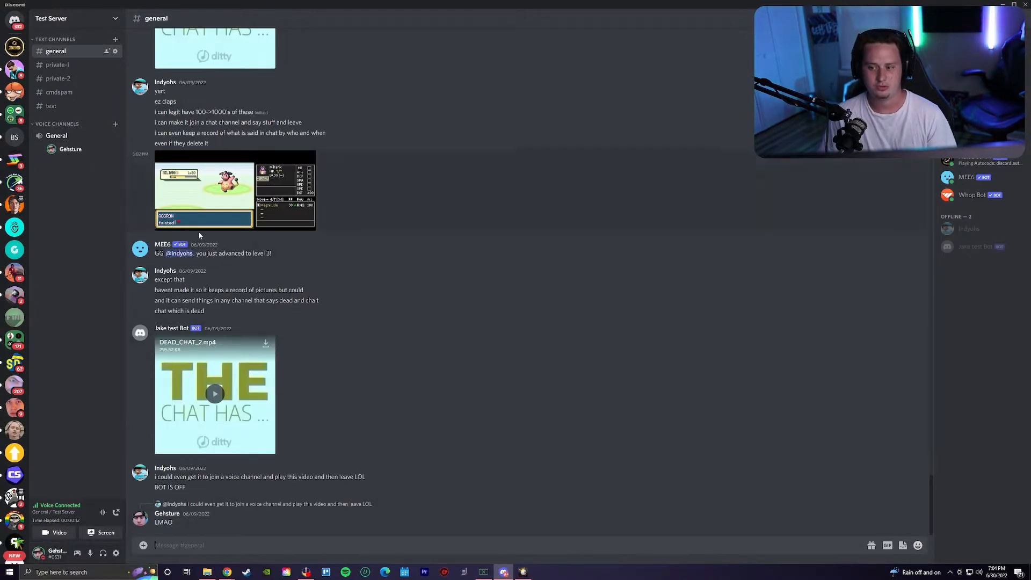
pyautogui.click(50, 106)
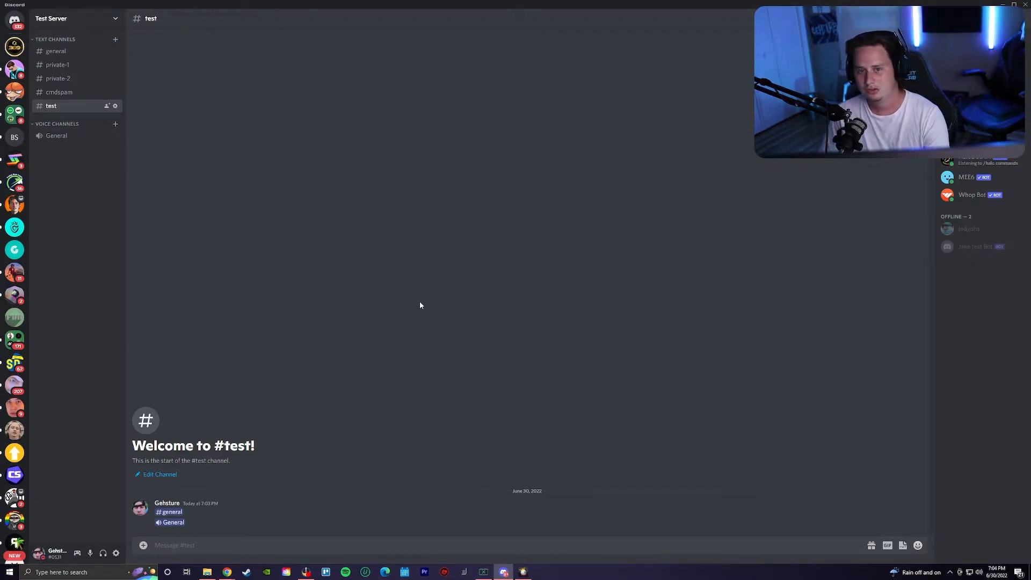
pyautogui.click(917, 545)
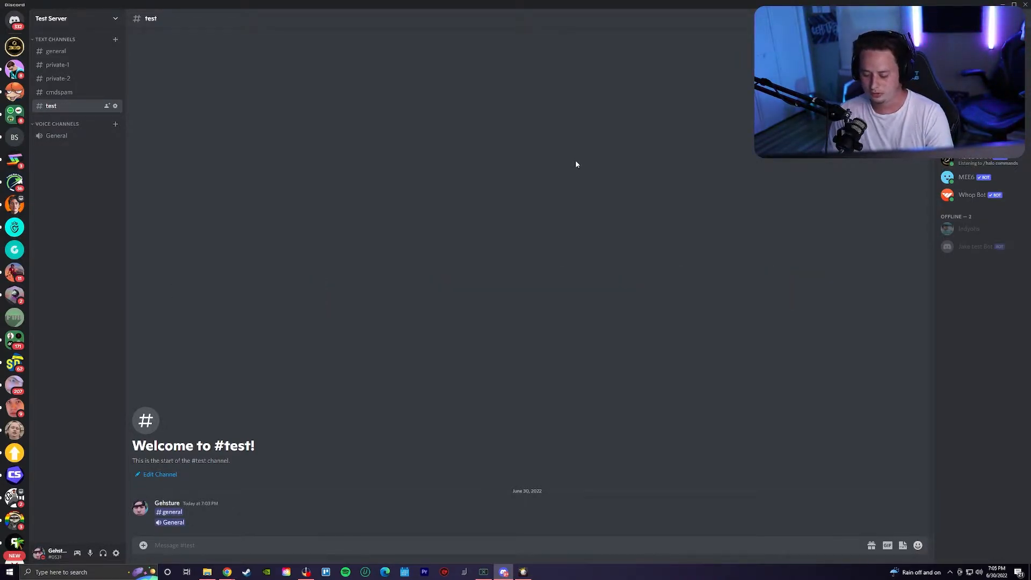
pyautogui.moveTo(493, 364)
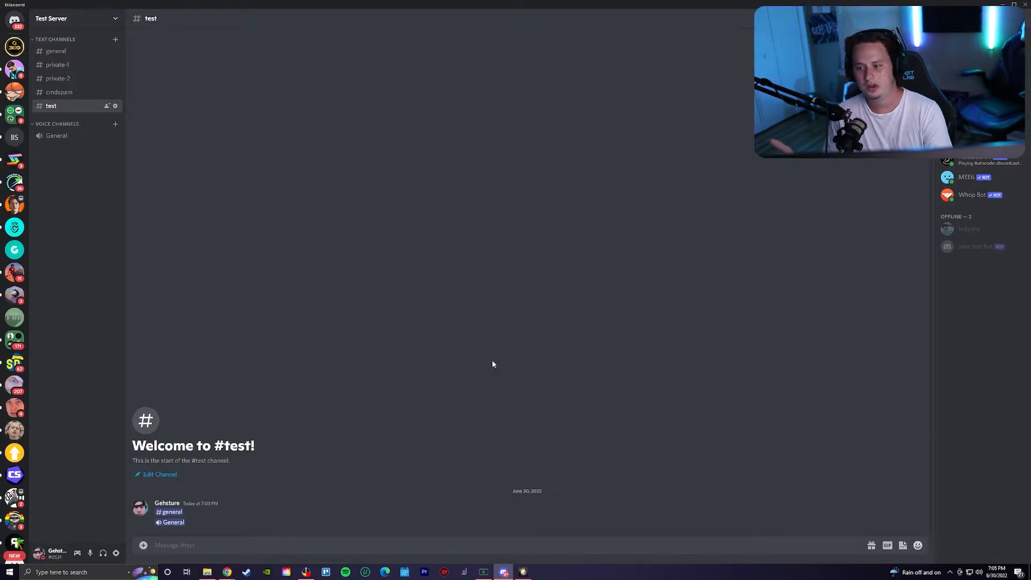
pyautogui.press('ctrl+/')
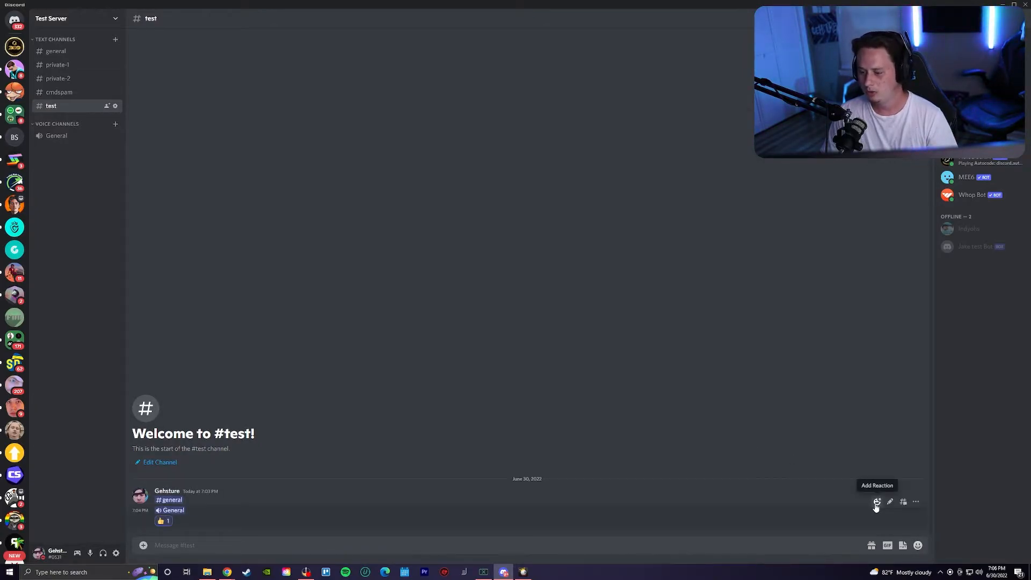
# - Add emoji reactions to the channel-links message
pyautogui.click(876, 502)
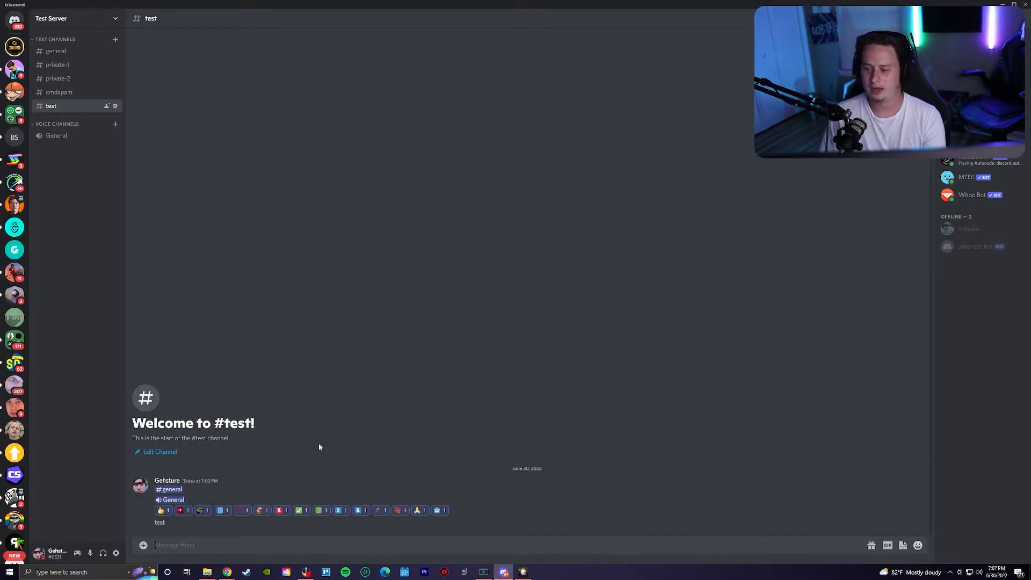
pyautogui.moveTo(480, 565)
pyautogui.write('+')
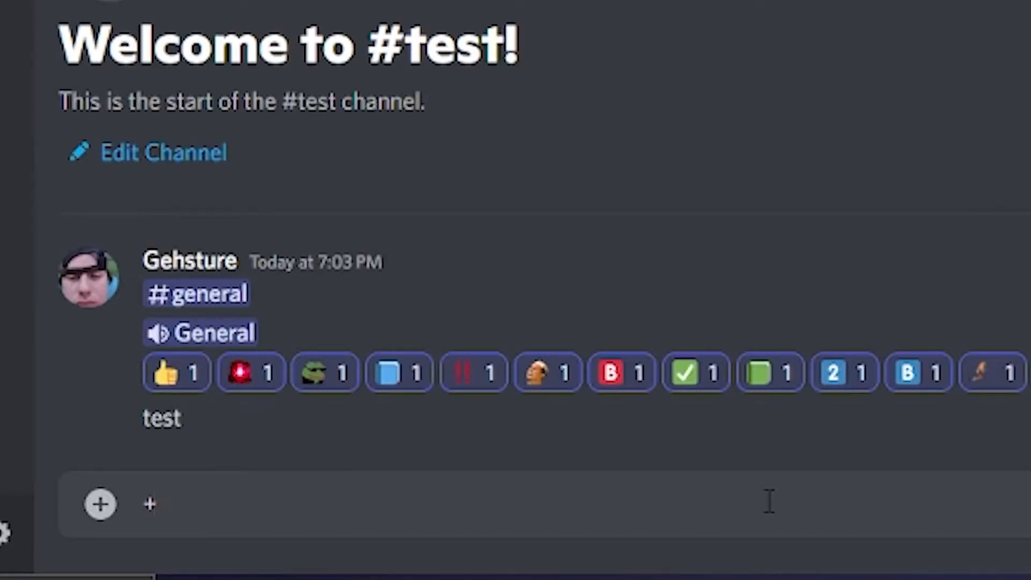
# - React to the latest 'test' message with an emoji using the +: shortcut
pyautogui.write(':')
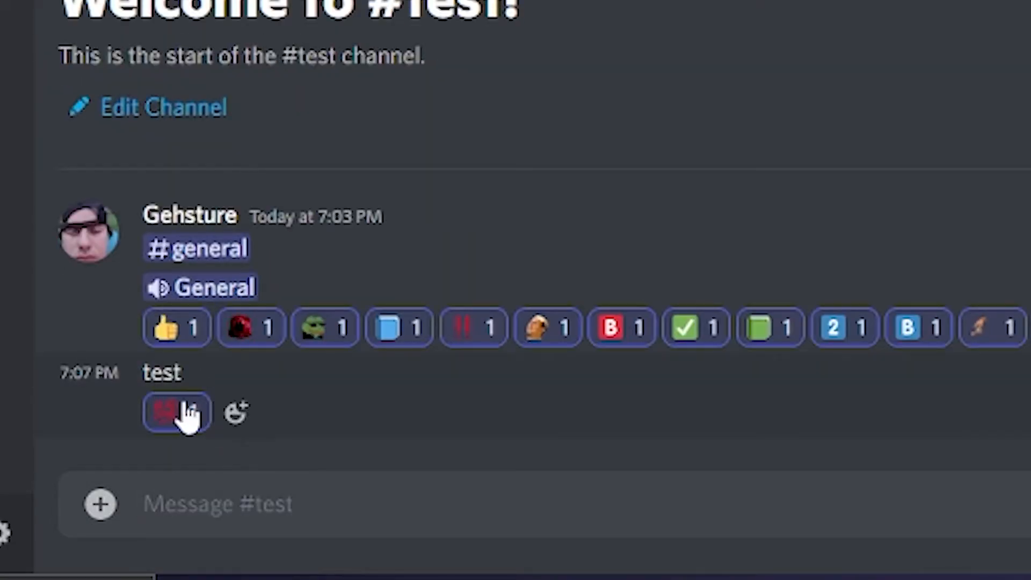
pyautogui.click(175, 413)
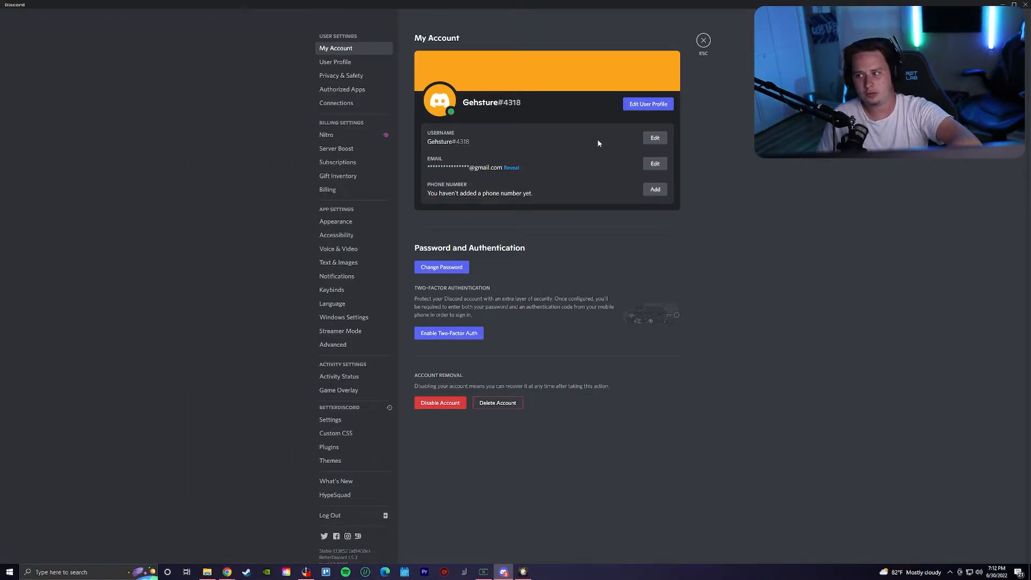
pyautogui.moveTo(476, 150)
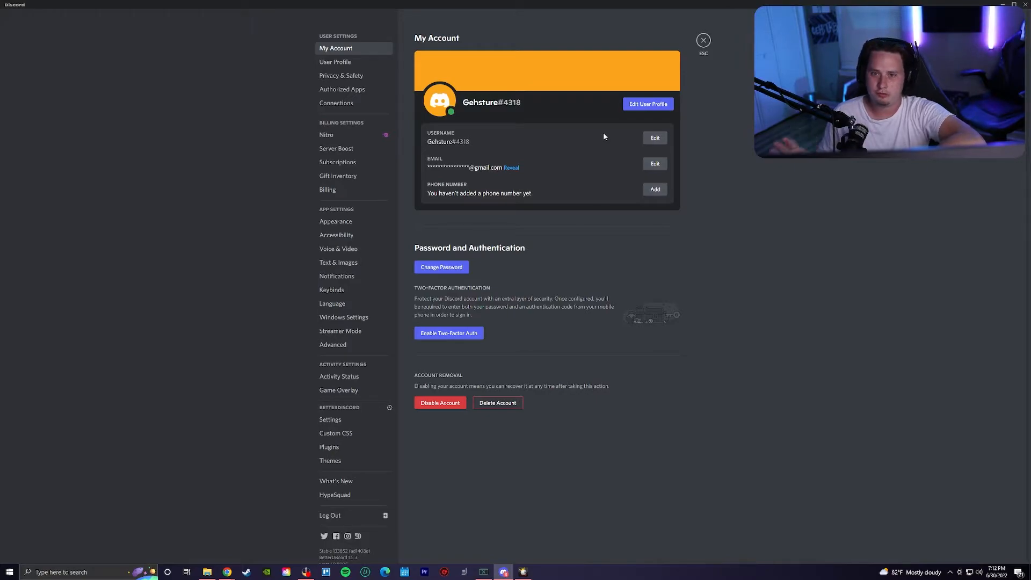
# - Close settings to the home page, then reopen User Settings on My Account
pyautogui.click(703, 40)
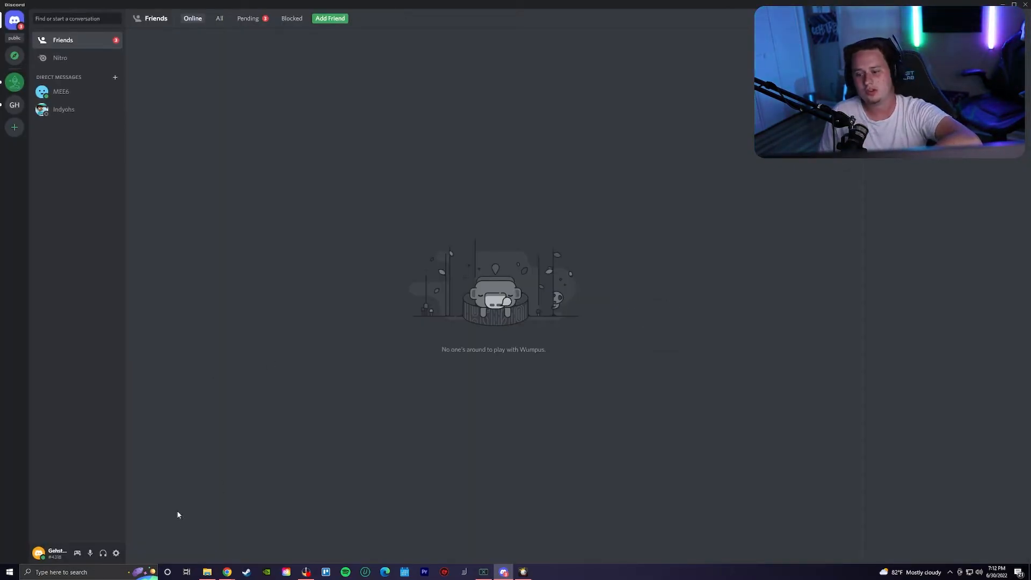
pyautogui.click(116, 553)
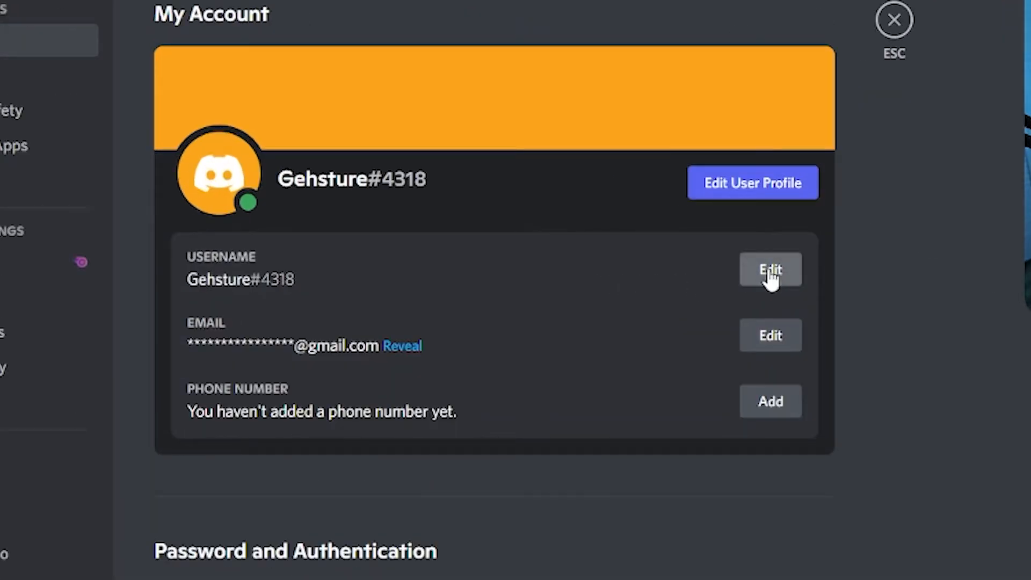
# - Try renaming the account to '4318' with the current password, which fails as too fast
pyautogui.click(770, 270)
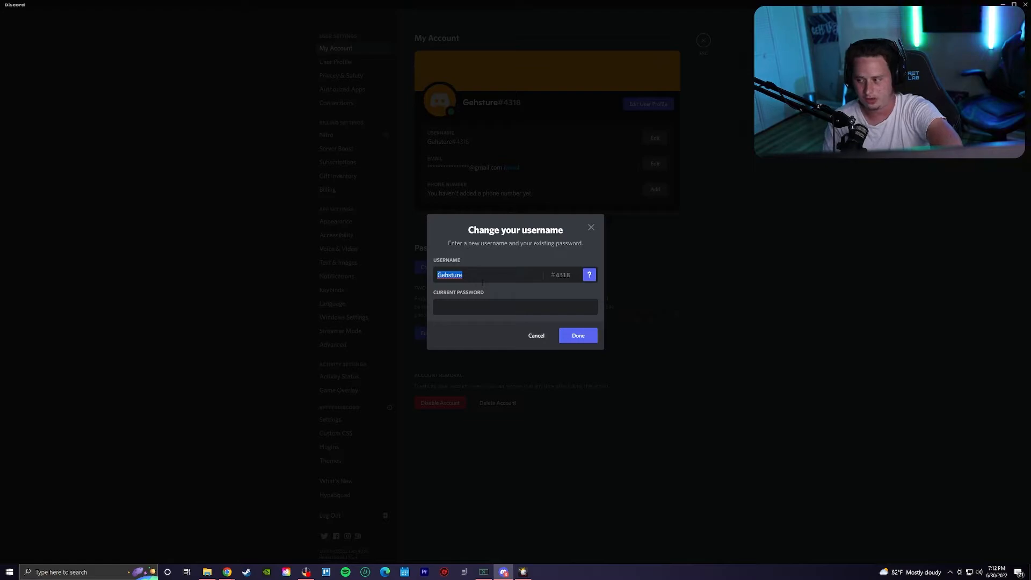
pyautogui.write('43')
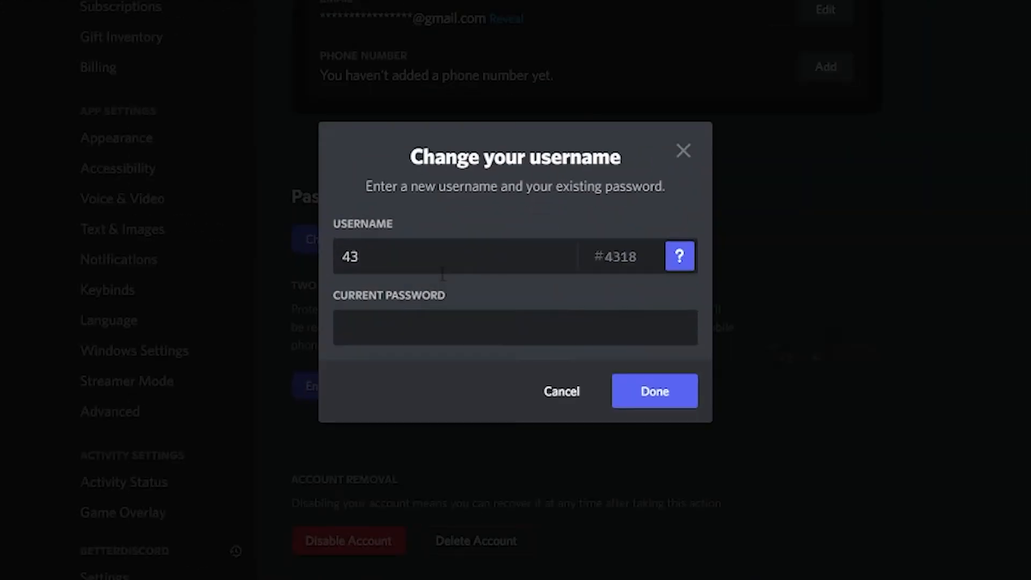
pyautogui.click(516, 327)
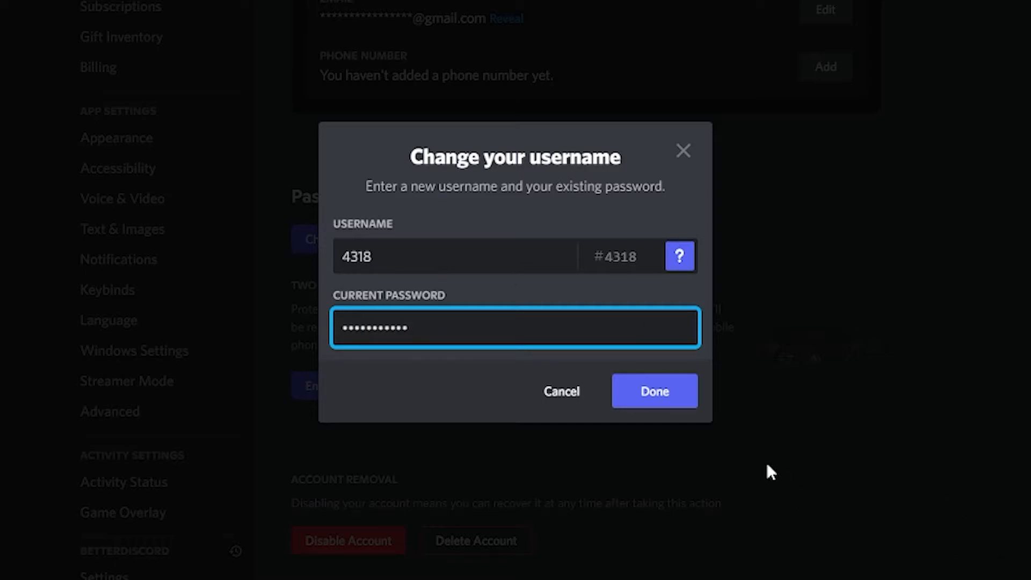
pyautogui.click(653, 391)
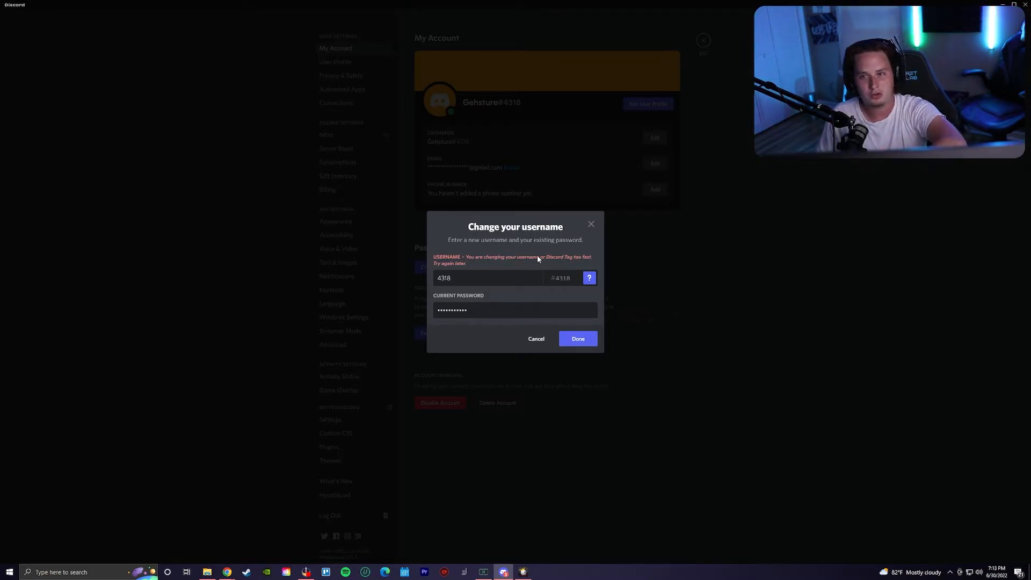
# - Dismiss the username dialog, leave settings, and send ':)' in #test
pyautogui.click(537, 338)
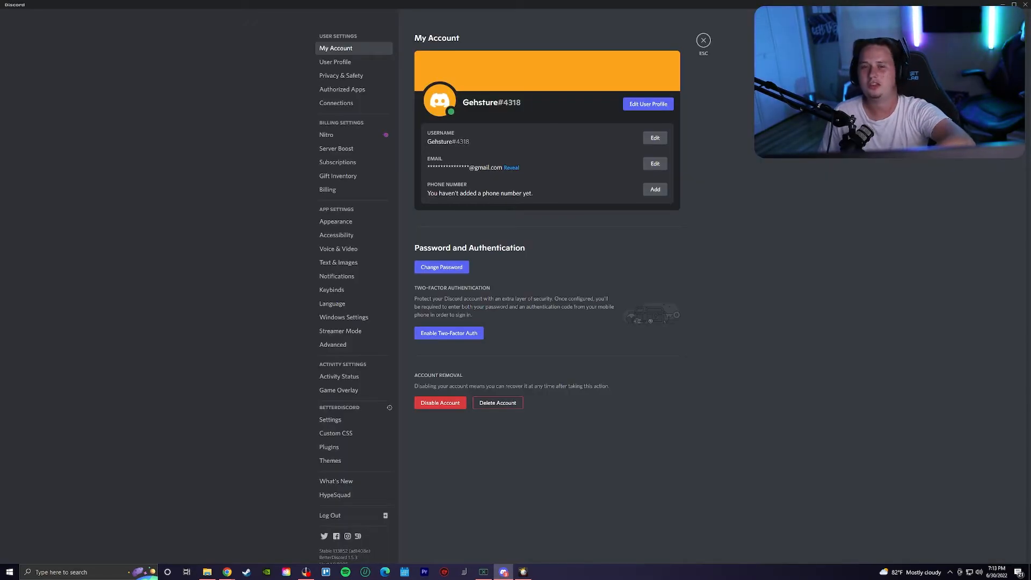
pyautogui.click(703, 41)
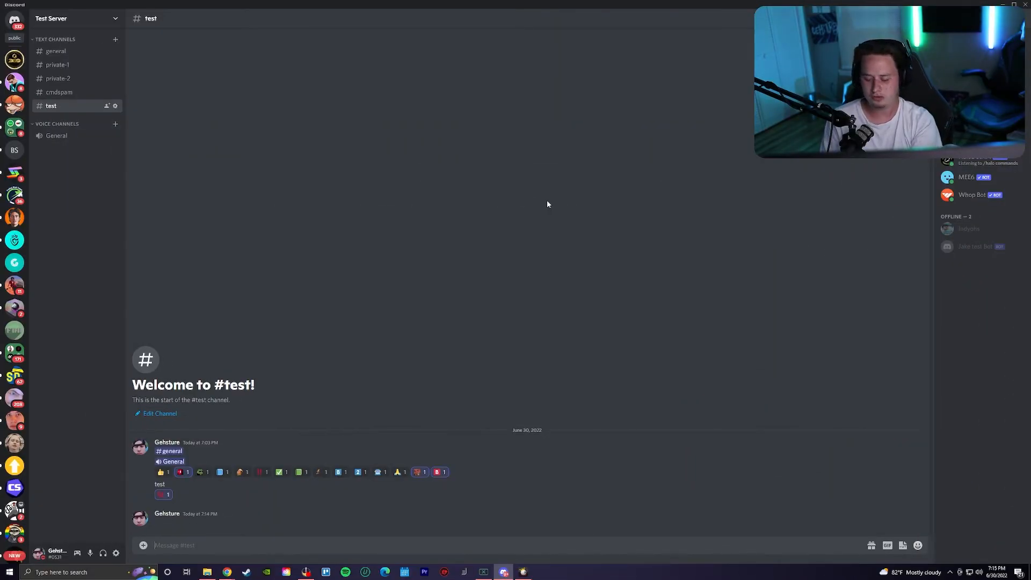
pyautogui.write(':)')
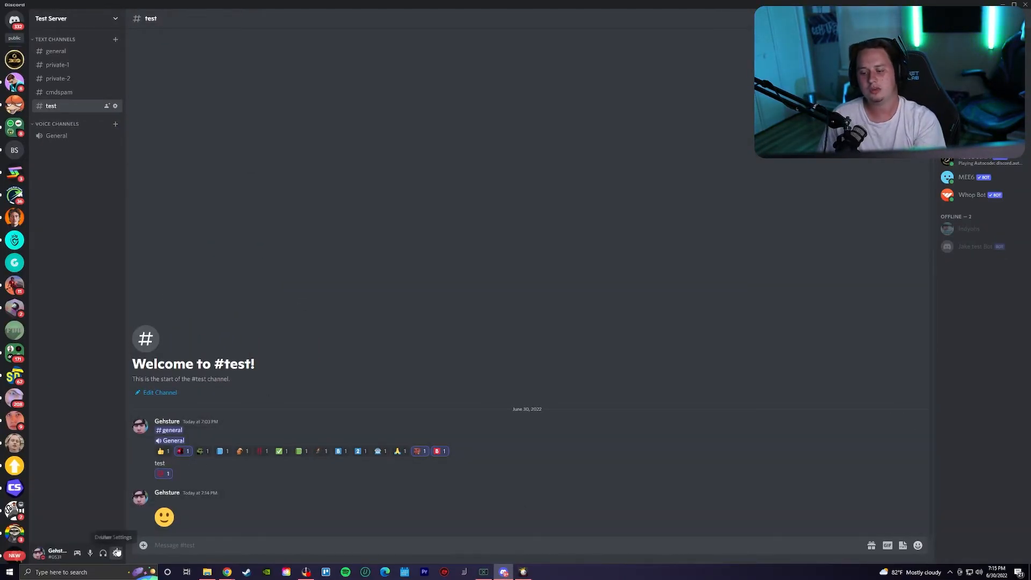
# - Turn off 'Automatically convert emoticons' in User Settings > Text & Images
pyautogui.click(117, 552)
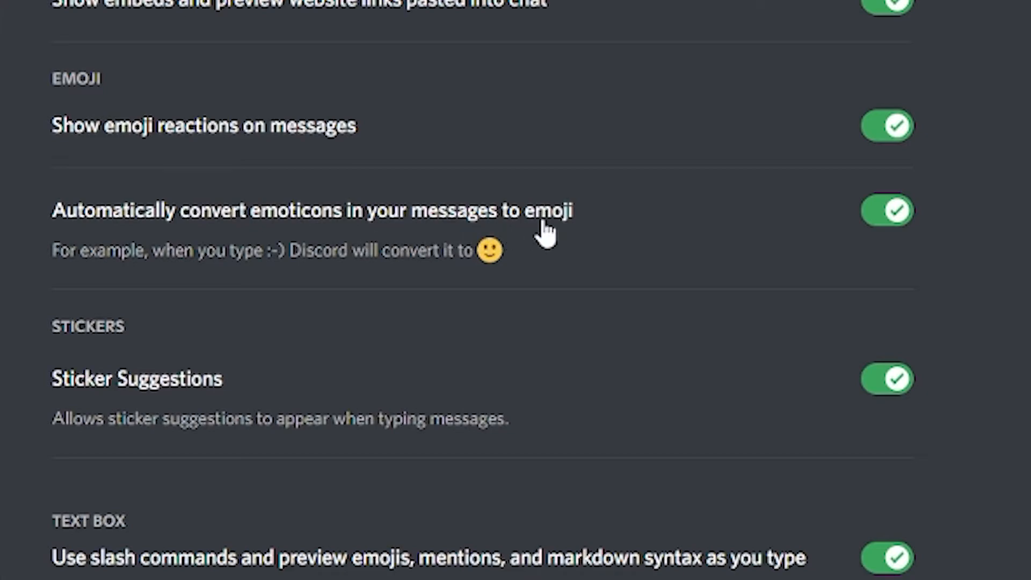
pyautogui.click(887, 210)
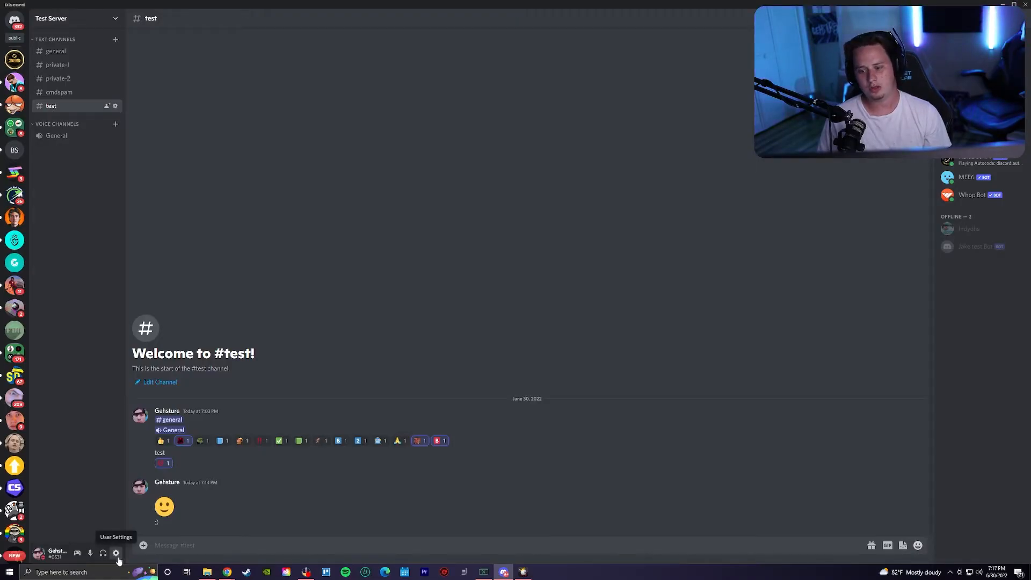
# - Enable the SoftX theme in BetterDiscord Themes and close settings with Esc
pyautogui.click(115, 553)
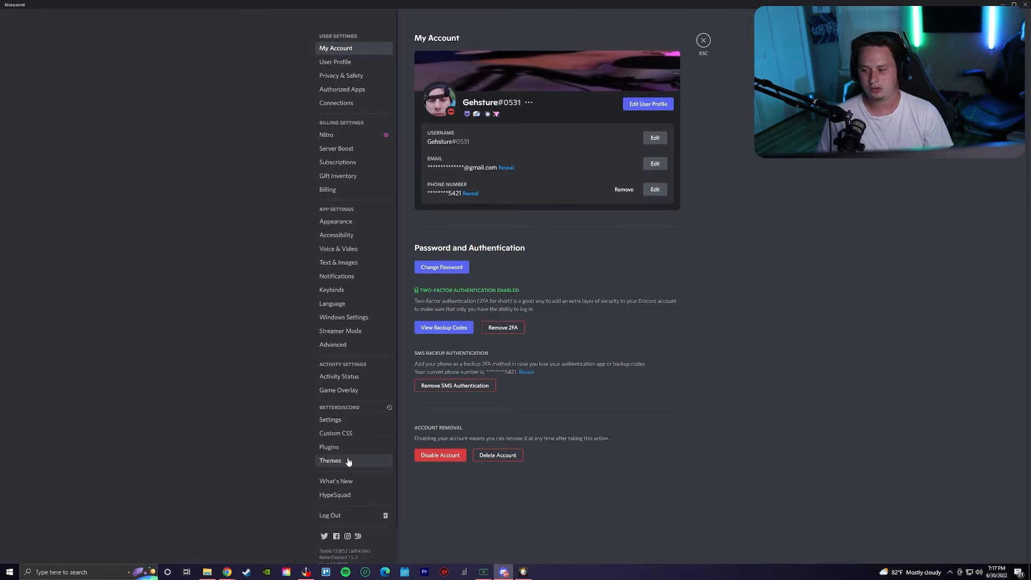
pyautogui.click(330, 460)
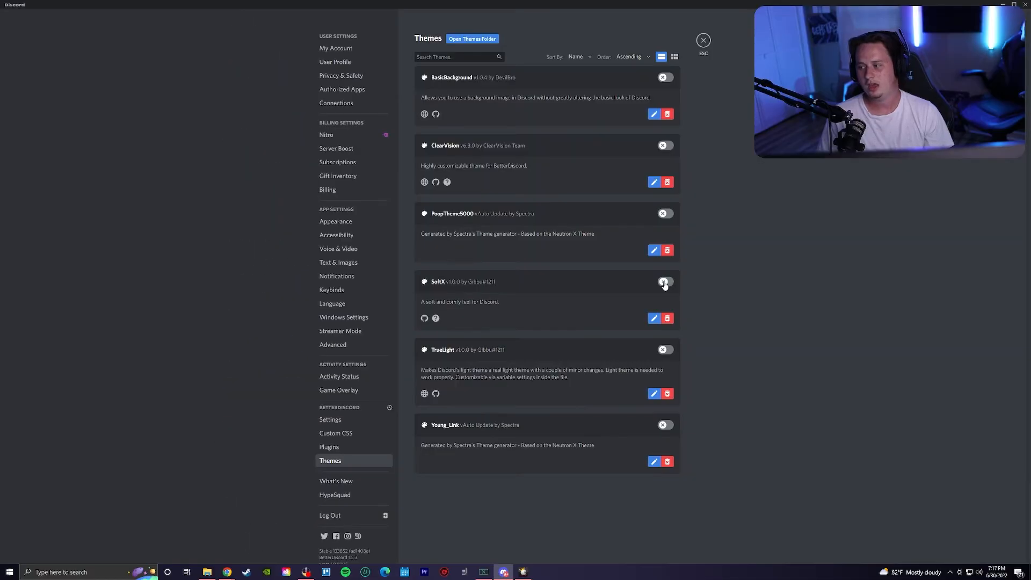
pyautogui.click(664, 282)
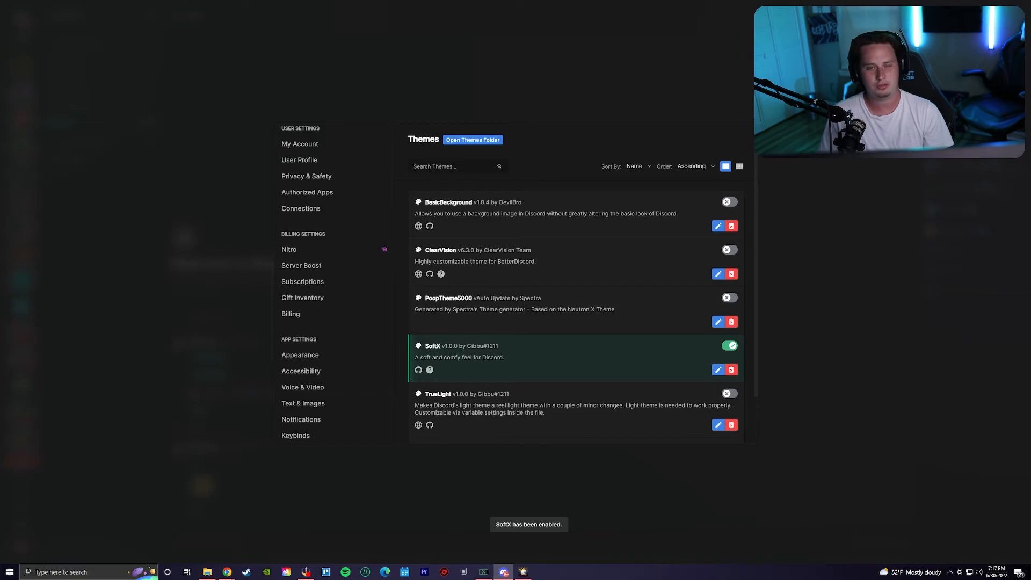
pyautogui.press('Escape')
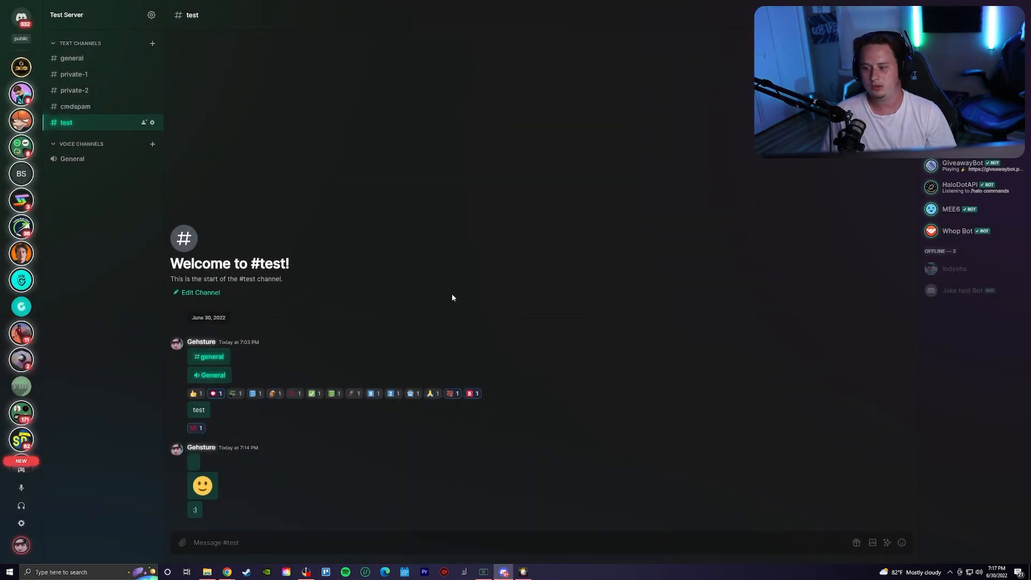
pyautogui.moveTo(21, 279)
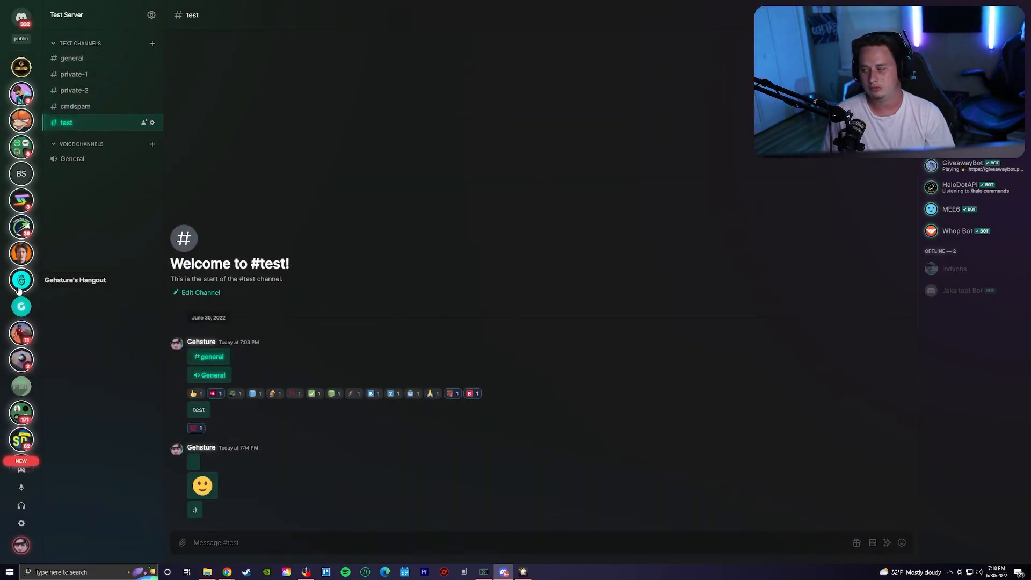
# - Open Server Insights for Gehsture's Hangout, showing 170 weekly visitors and 51 new members
pyautogui.click(21, 280)
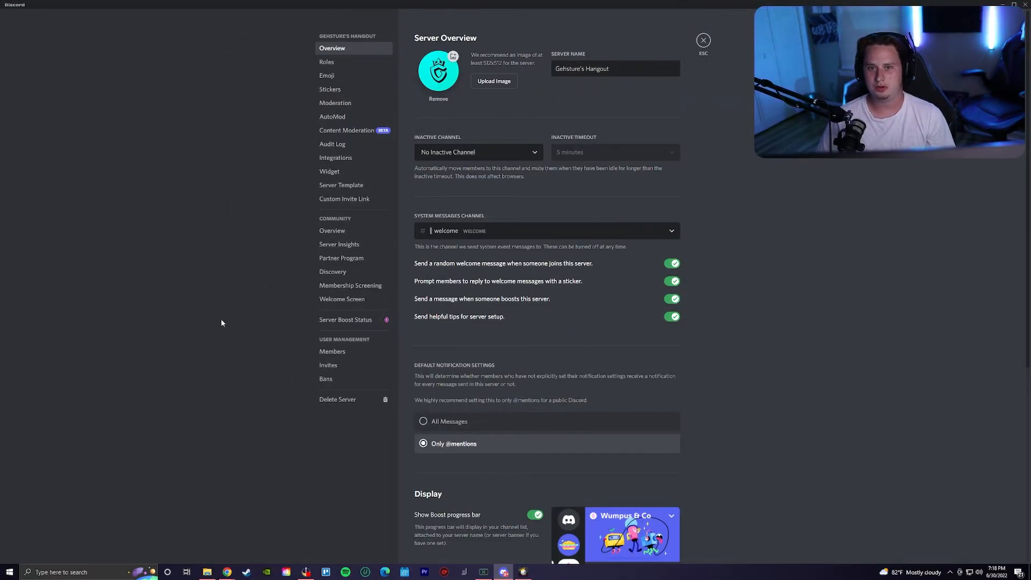
pyautogui.moveTo(341, 257)
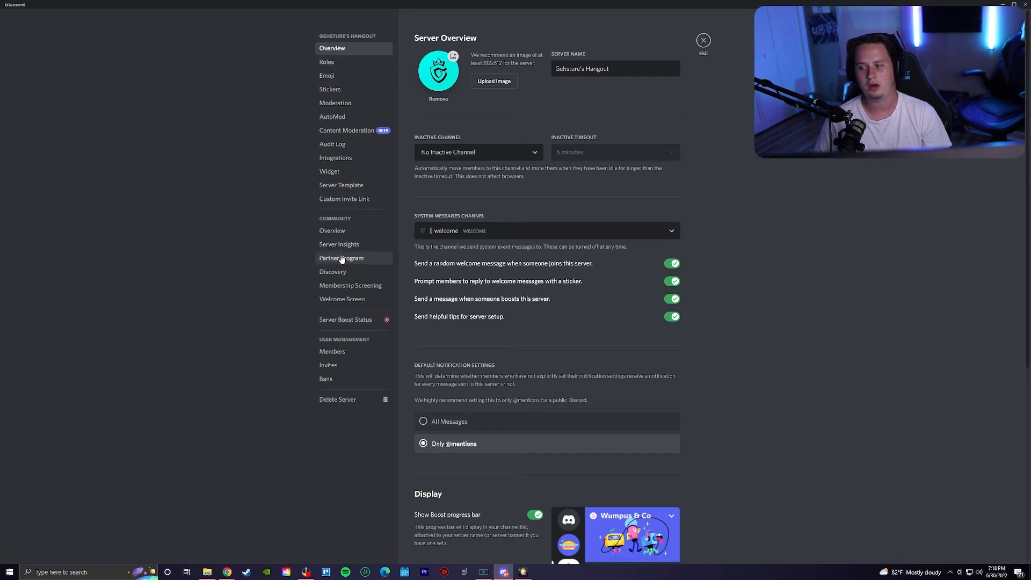
pyautogui.click(340, 244)
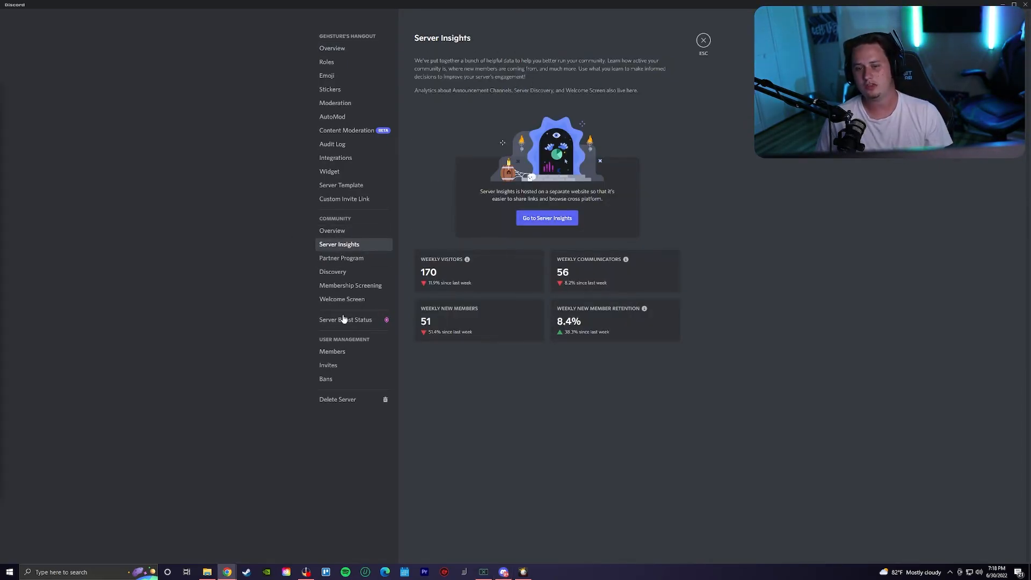
# - Open the full Server Insights and scroll through the Growth & Activation charts
pyautogui.click(547, 217)
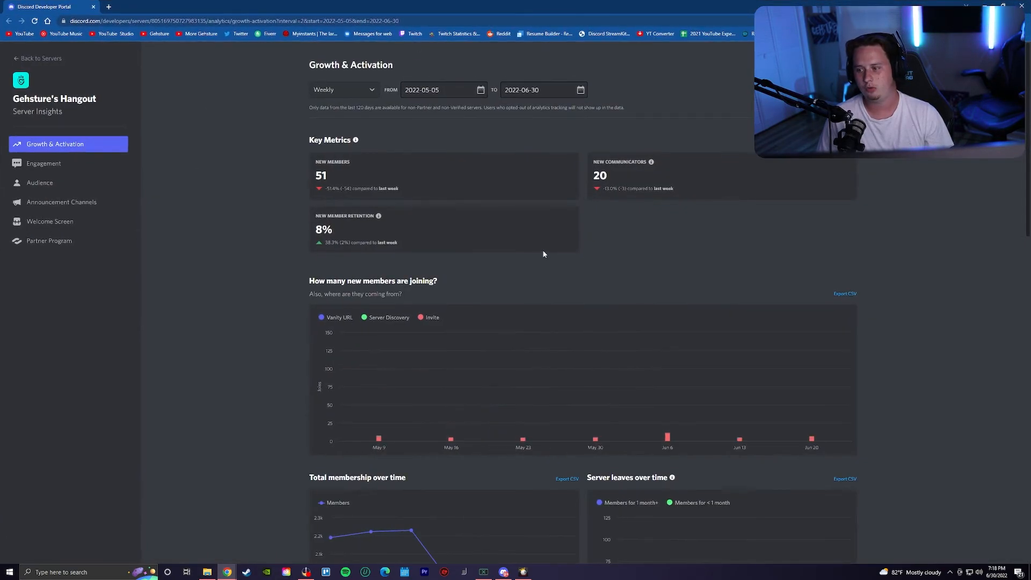
pyautogui.scroll(-3)
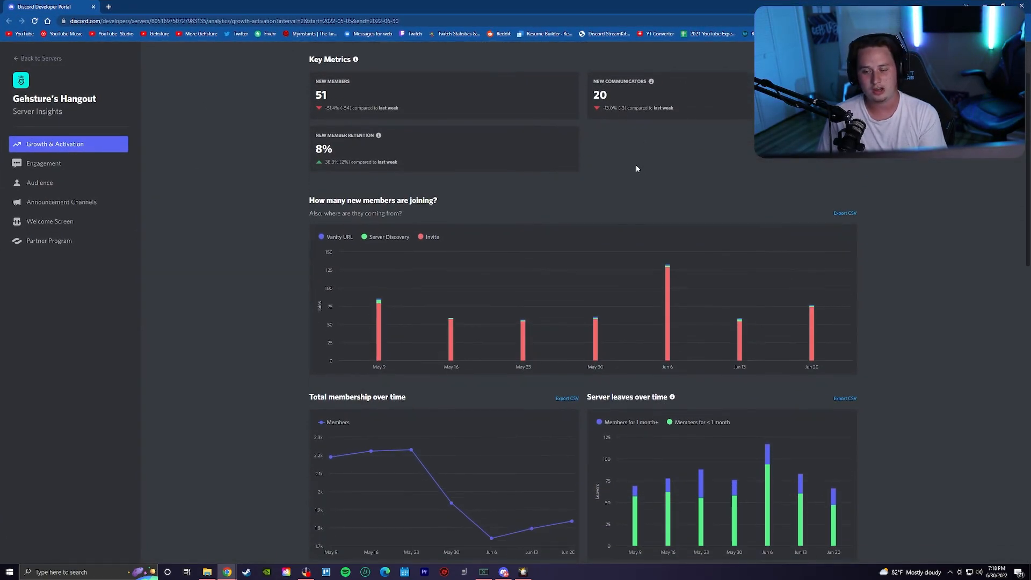
pyautogui.scroll(-3)
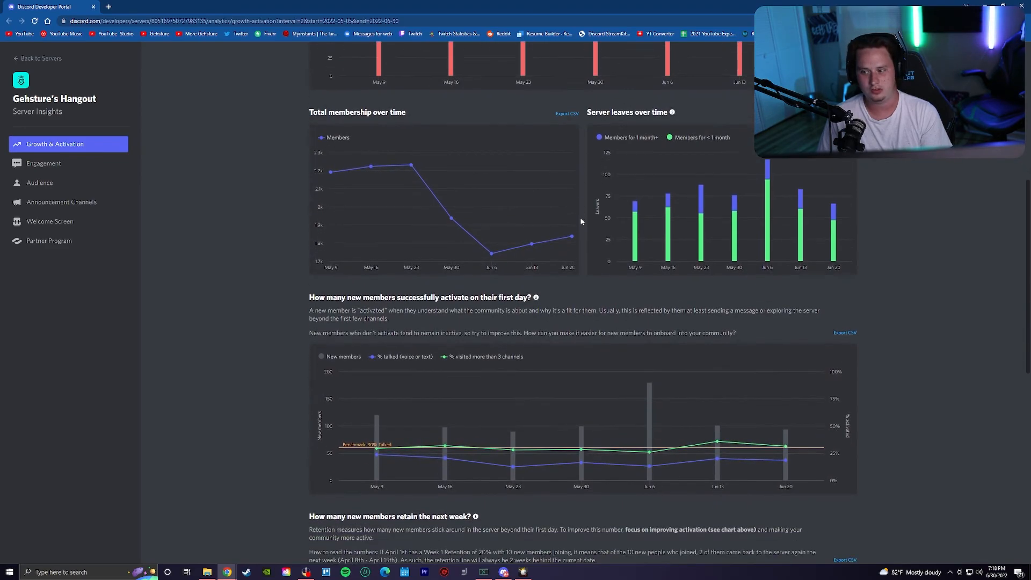
pyautogui.scroll(-3)
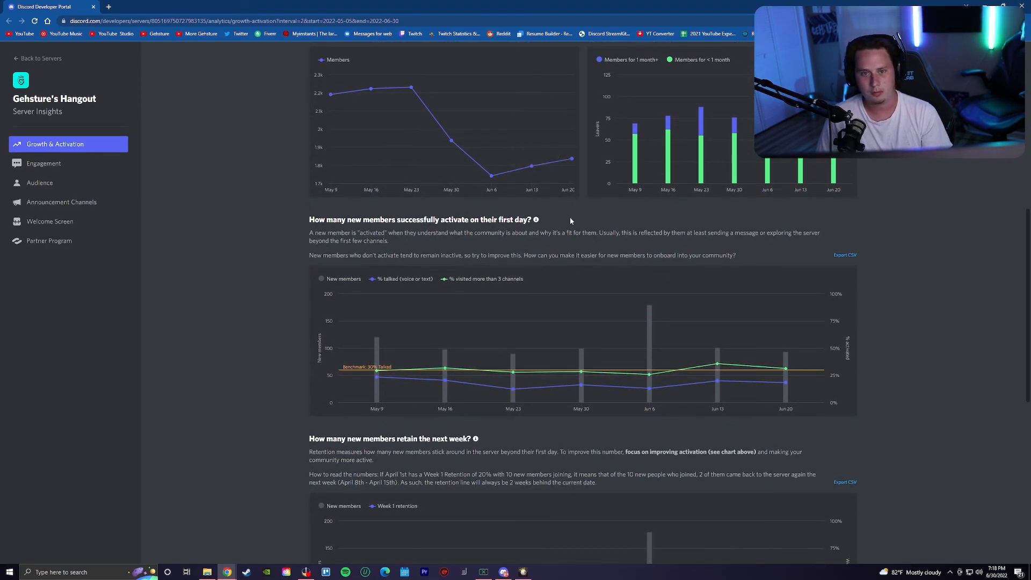
# - View Engagement analytics down to the most-used text and voice channel tables
pyautogui.click(44, 163)
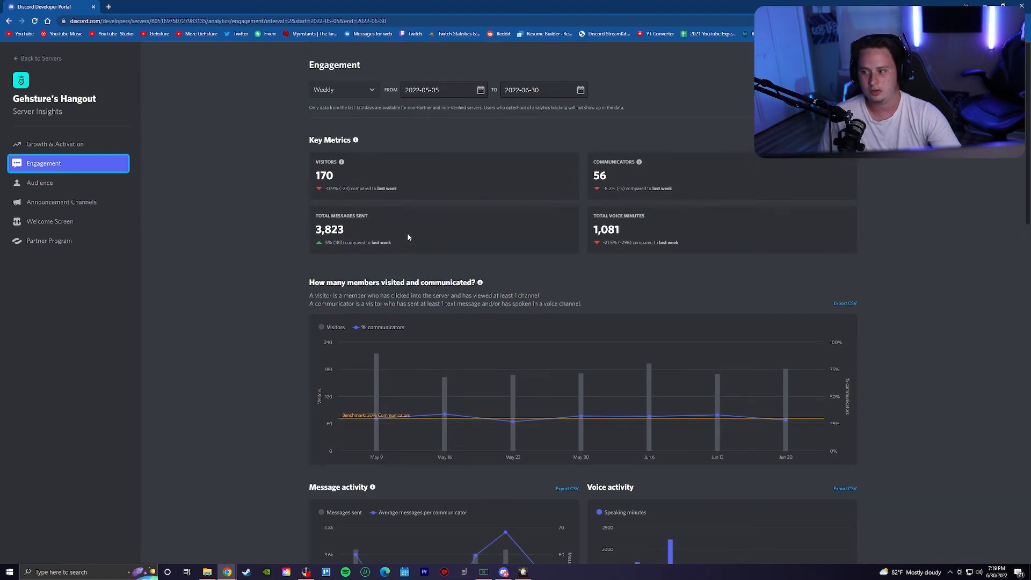
pyautogui.moveTo(408, 235)
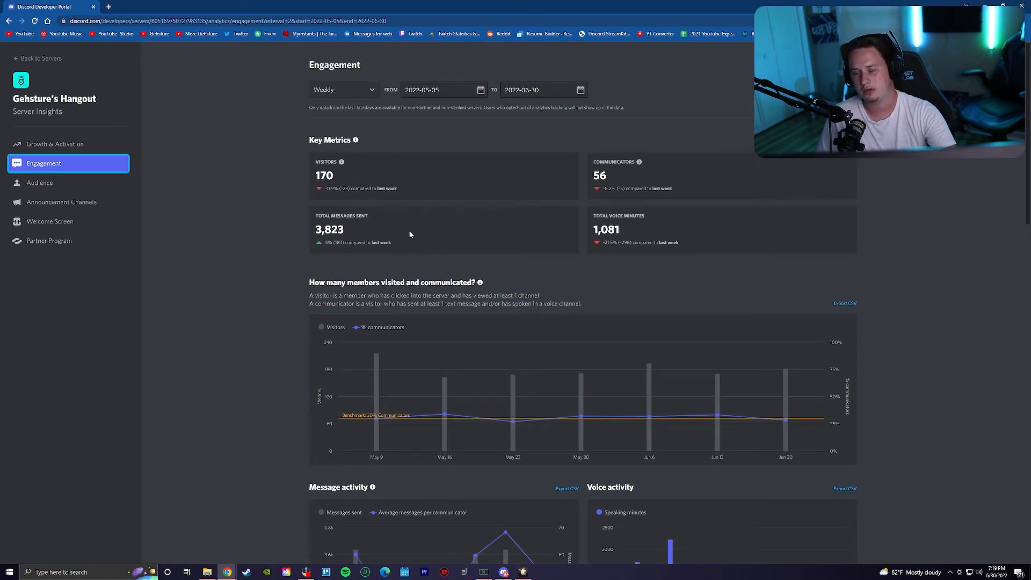
pyautogui.scroll(-3)
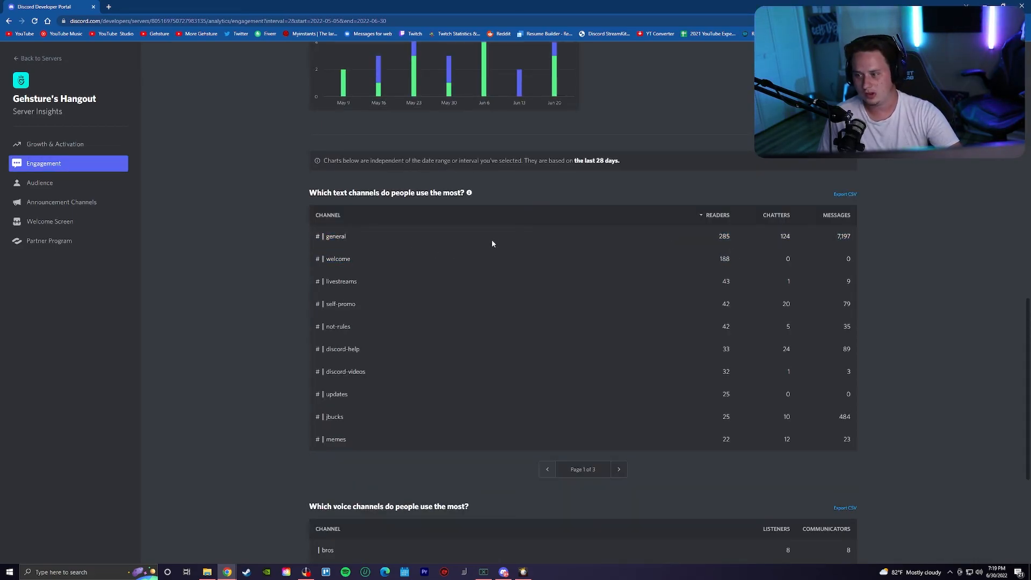
pyautogui.scroll(-3)
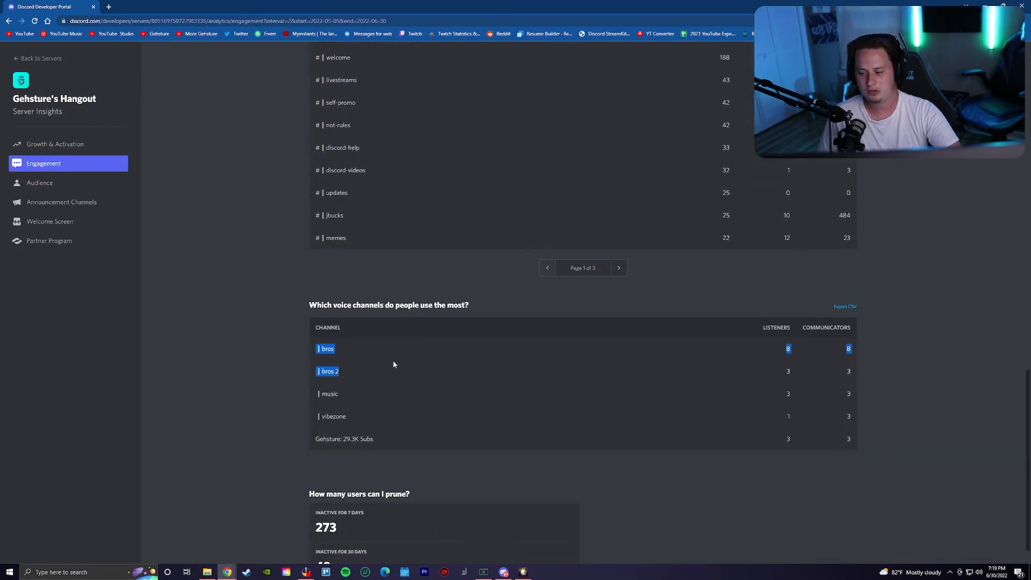
# - Show the Audience charts for member countries, devices, membership length and new-to-Discord members
pyautogui.click(39, 182)
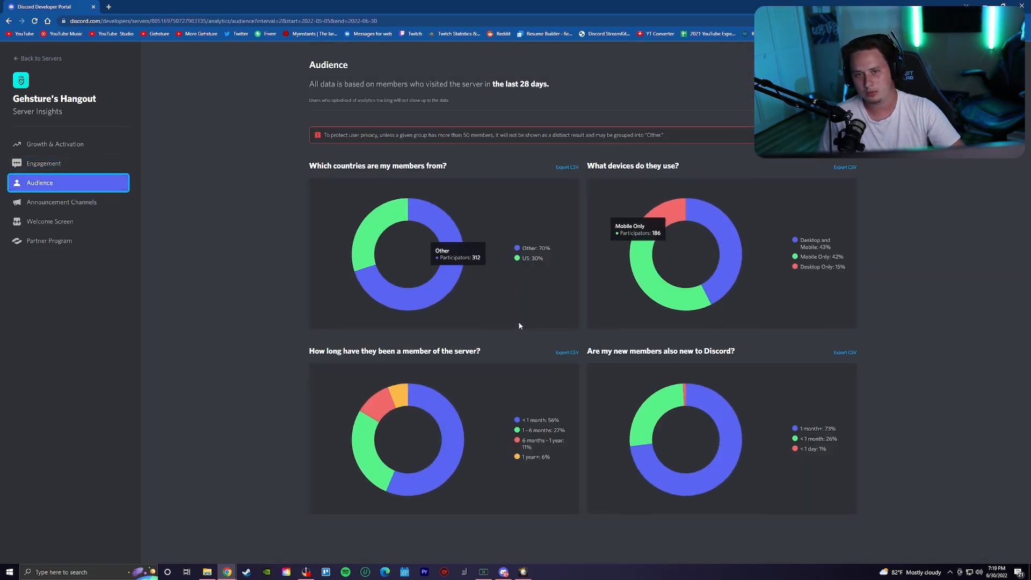
pyautogui.moveTo(735, 259)
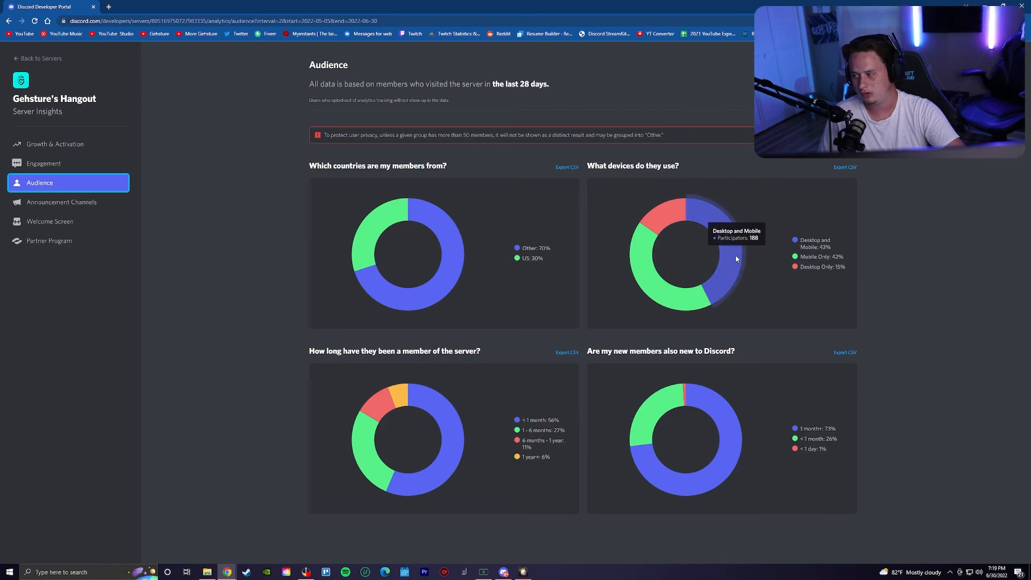